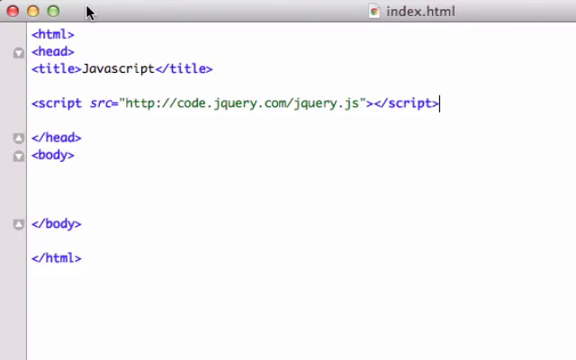
mouse_move(88, 12)
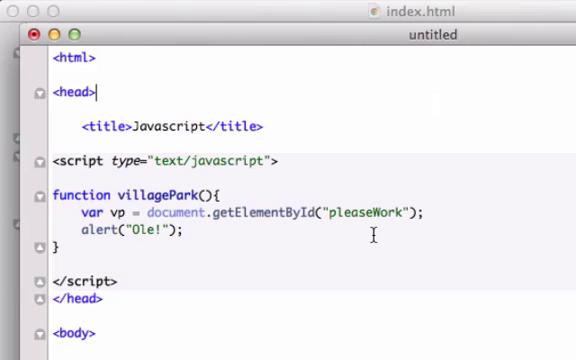
Scroll through the untitled villagePark script example
scroll("down", 3)
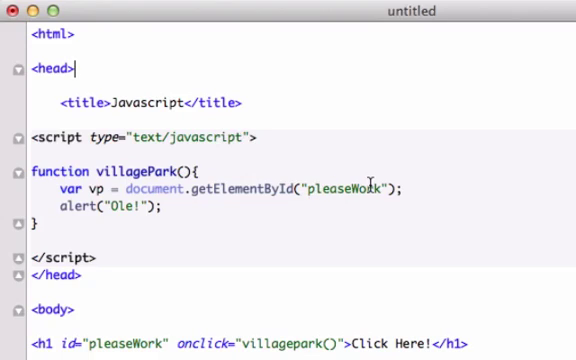
scroll("down", 3)
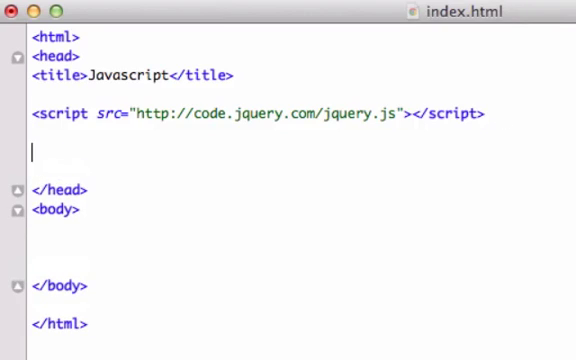
Add a <script> block with blank lines and a closing </script> below the jQuery include
type("<script>")
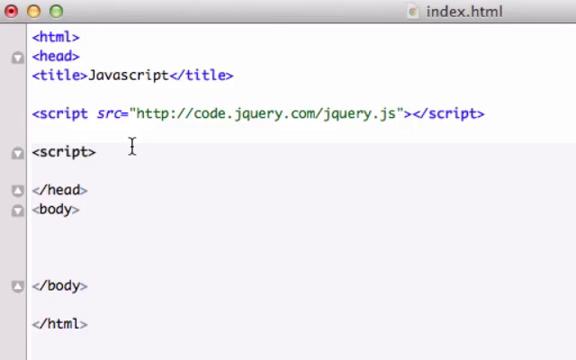
key("enter")
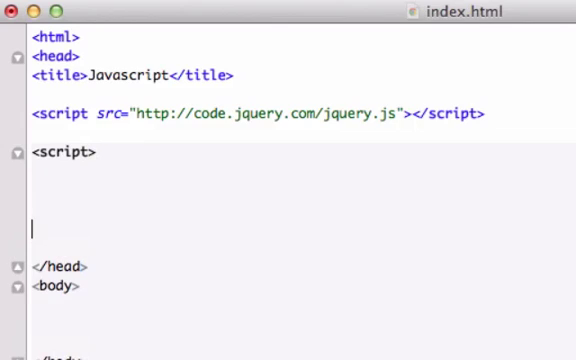
type("</script>")
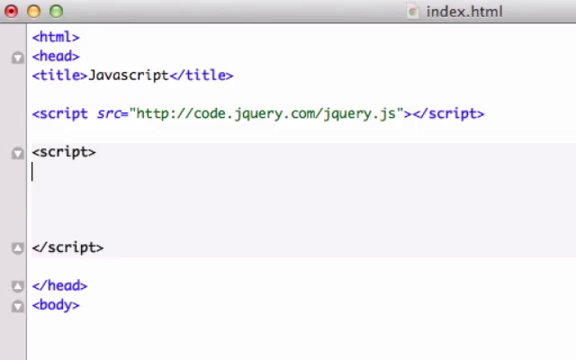
Write $(document).ready(function(){ with its closing brace inside the script block
type("$")
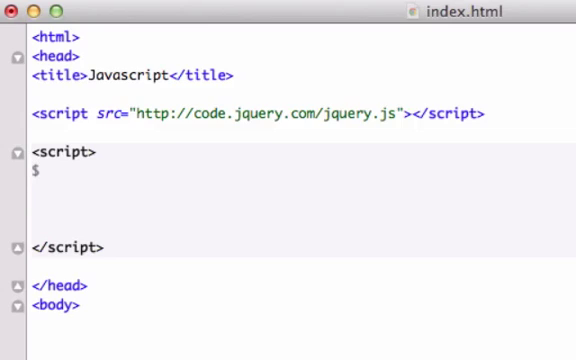
type("J")
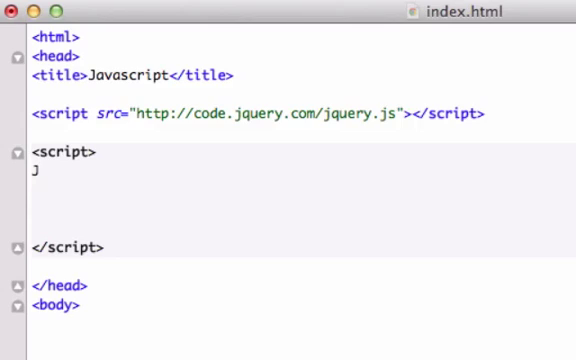
type("Query")
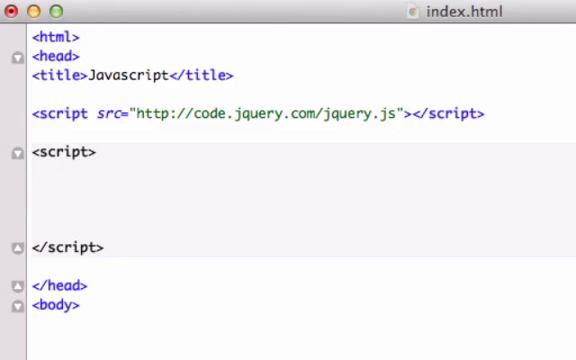
type("$")
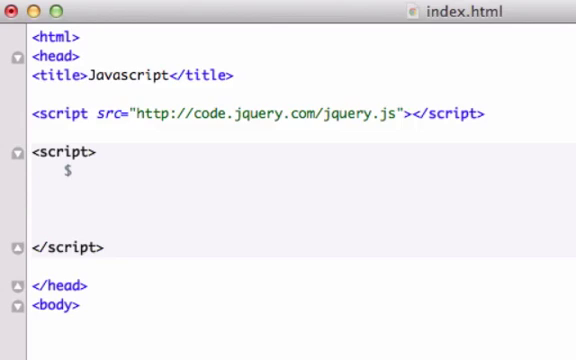
type("()")
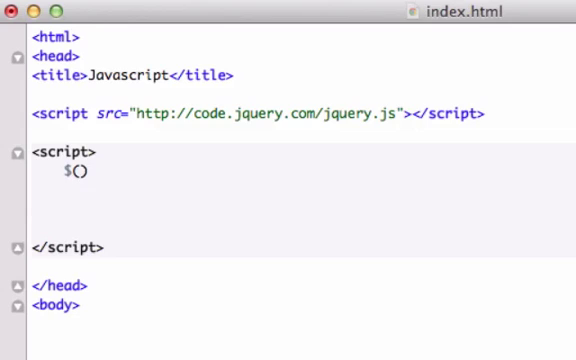
type("documen")
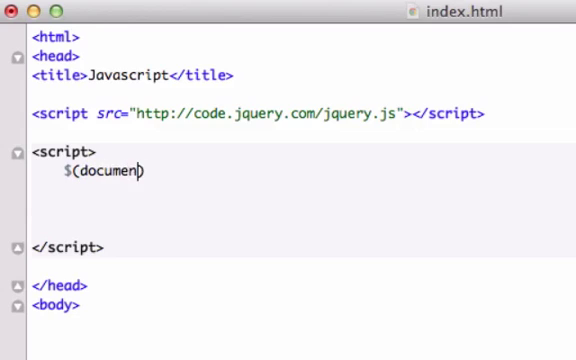
type("t)")
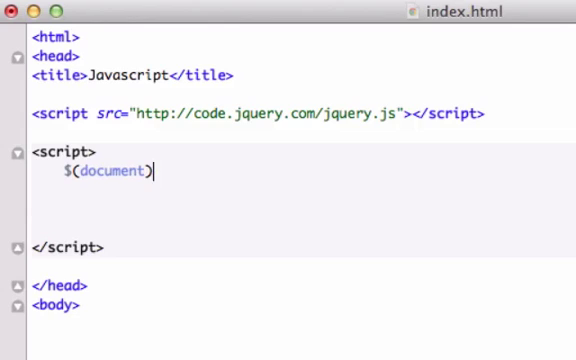
type(".ready")
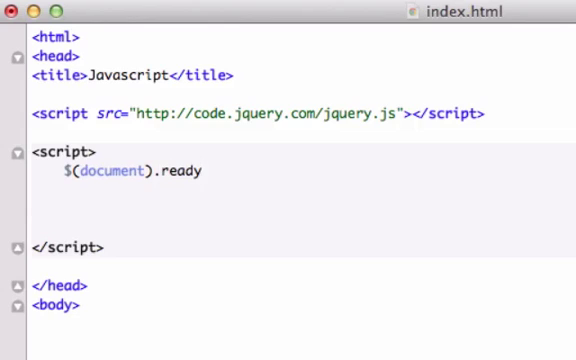
type("(function)")
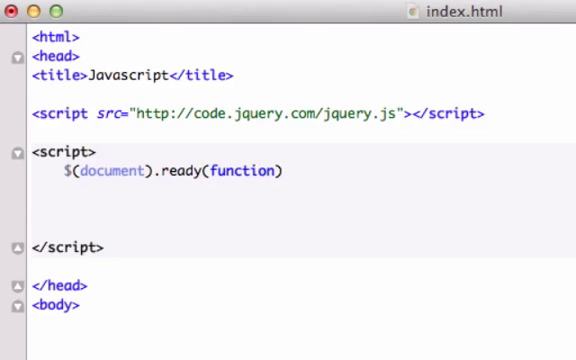
type("(){")
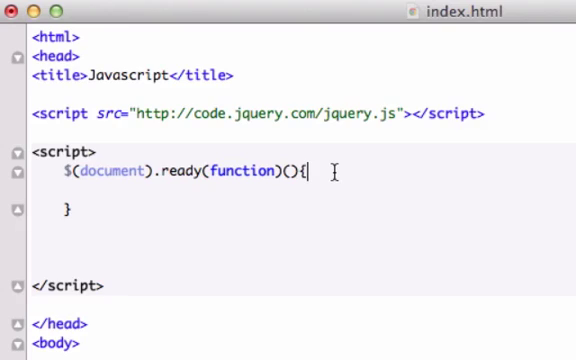
Start an empty $() selector call on a new line inside the ready function
key("enter")
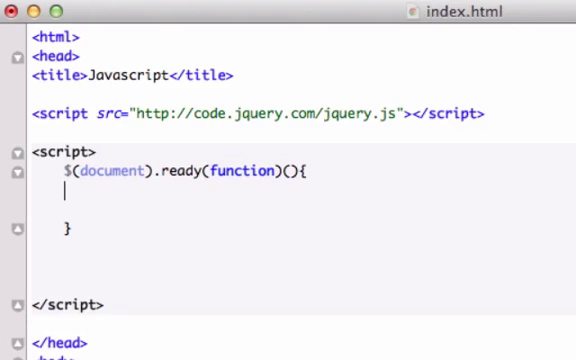
type("$")
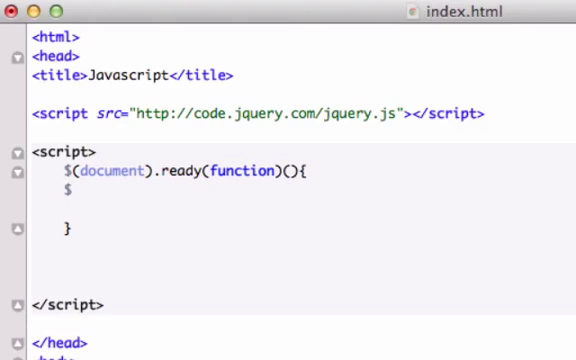
type("()")
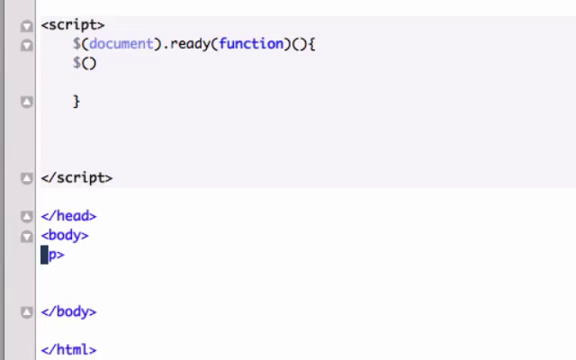
Complete the body paragraph as <p>Welcome to our page</p>
type(">Welcome to ou")
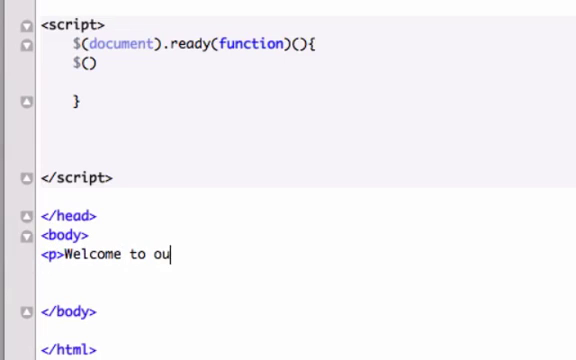
type("r page</p>")
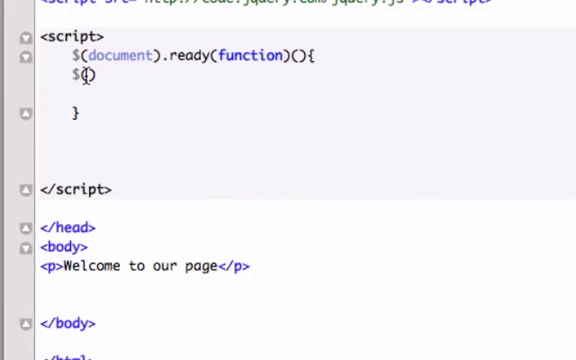
scroll("up", 3)
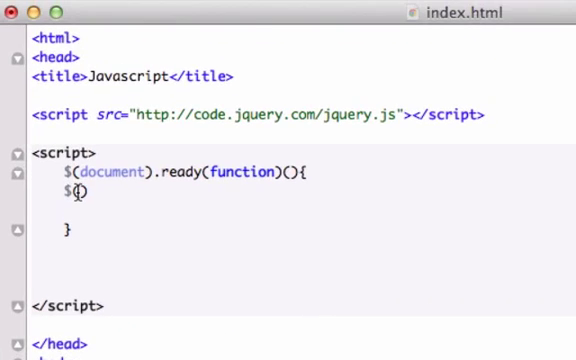
type("\"p\"")
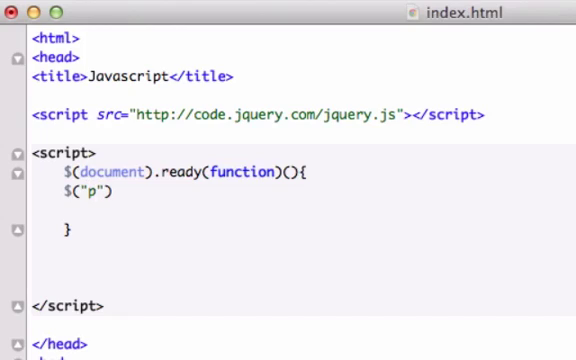
type(")")
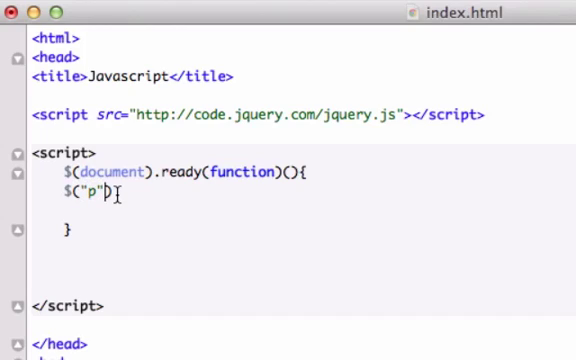
type(".d")
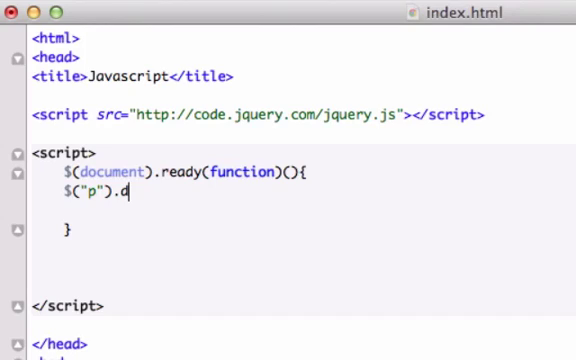
type("bl")
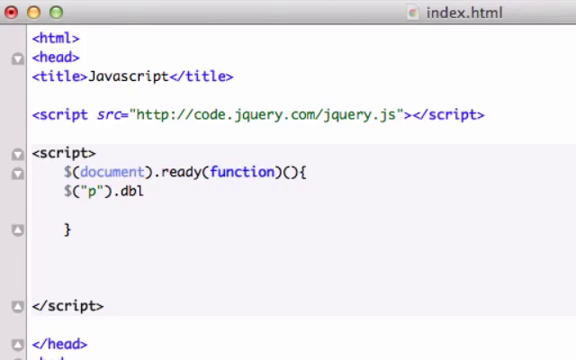
type("cl")
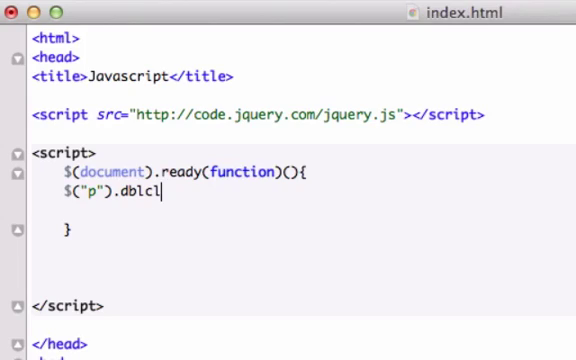
type("ick")
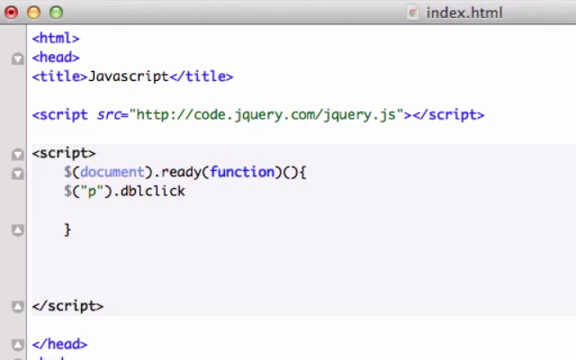
type("(function)")
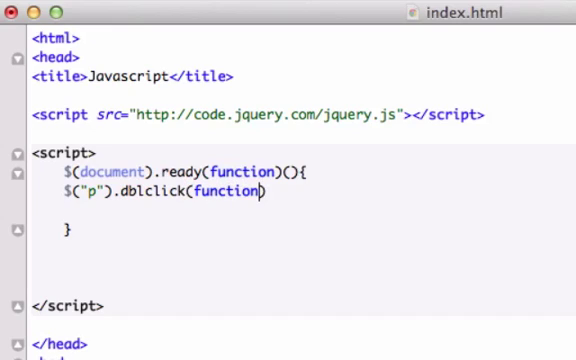
type(")")
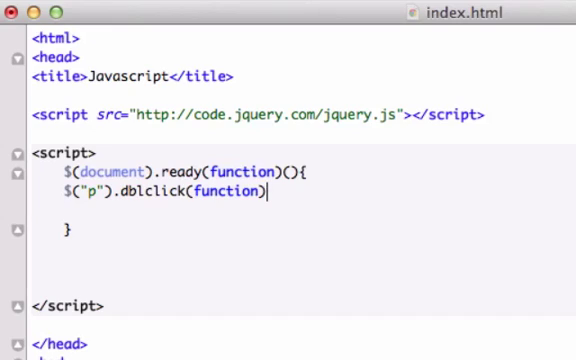
type("{}")
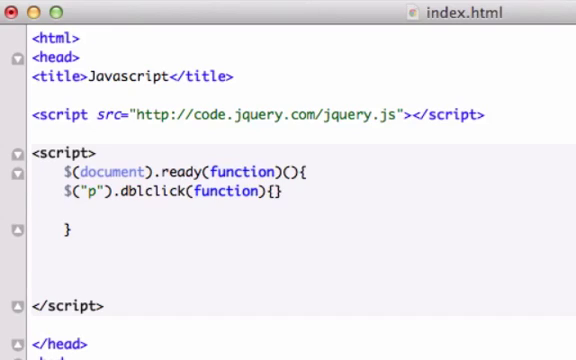
key("Enter")
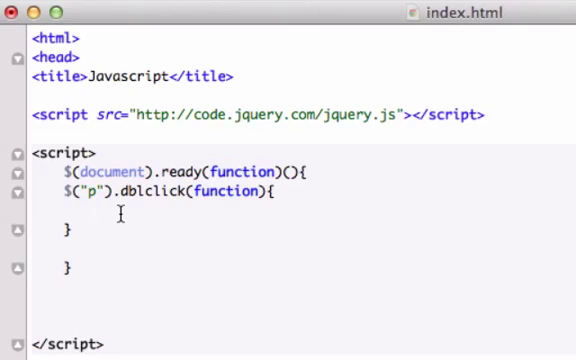
type("$")
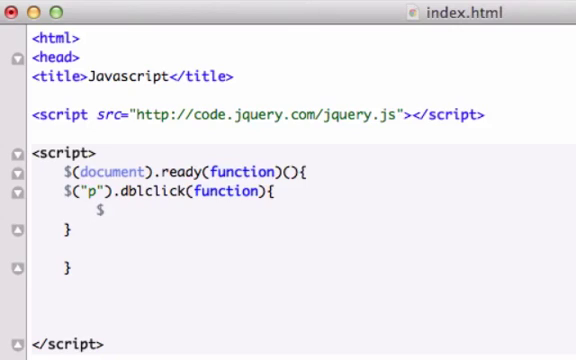
type("()")
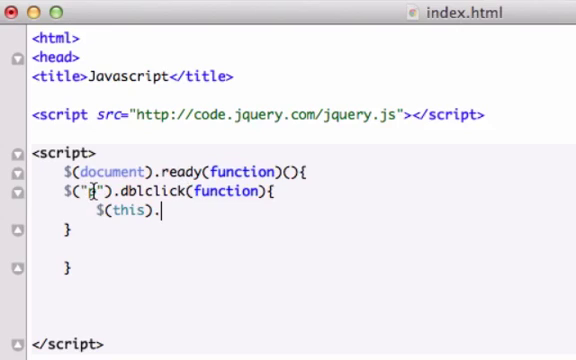
type("p")
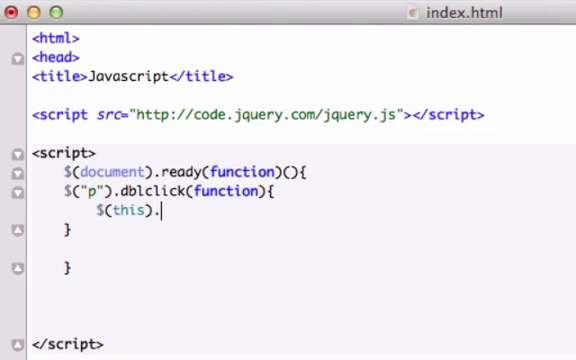
mouse_move(195, 203)
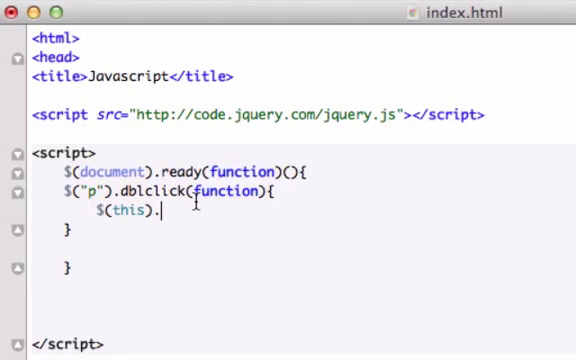
type("hide()")
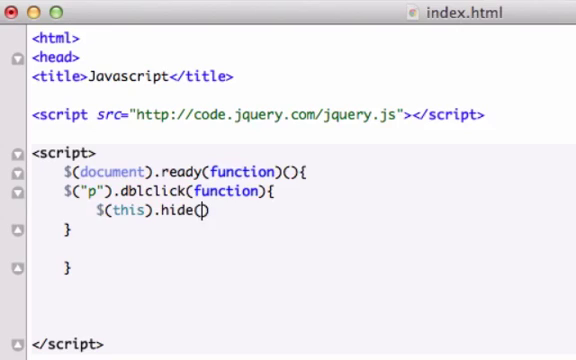
type(";")
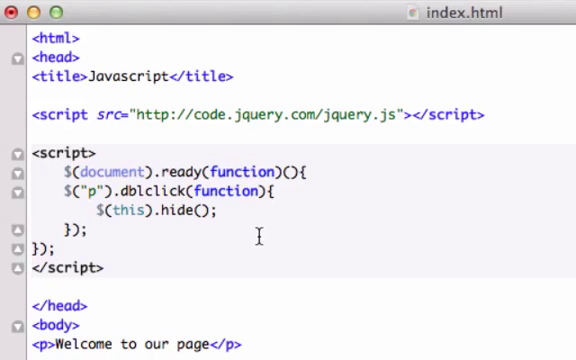
mouse_move(258, 191)
type("(")
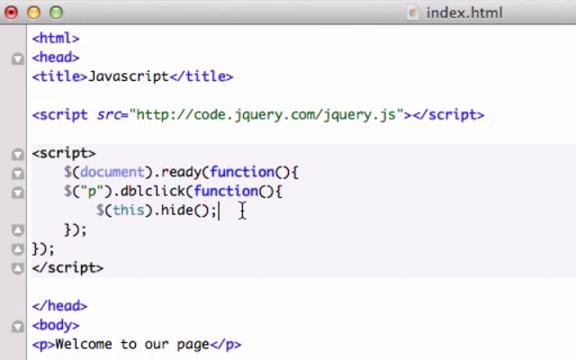
mouse_move(167, 13)
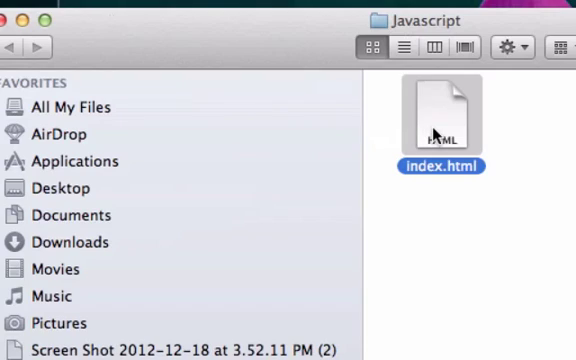
right_click(440, 110)
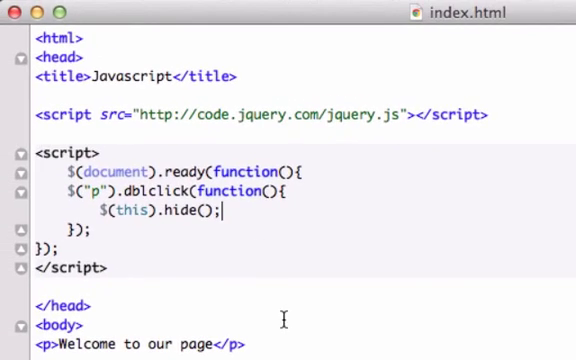
scroll("down", 3)
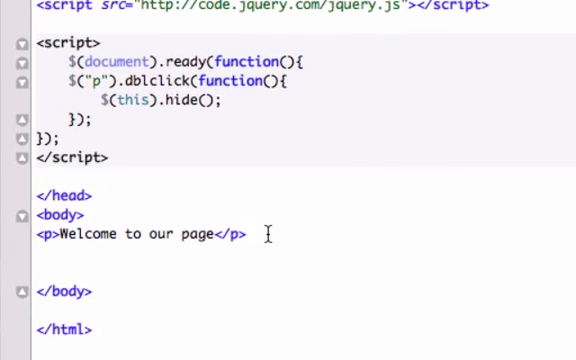
type("<br>")
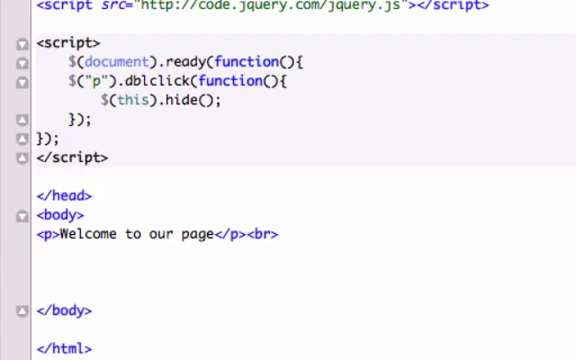
type("<p>")
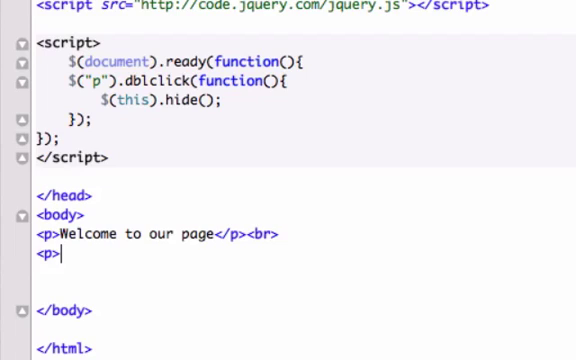
type("this")
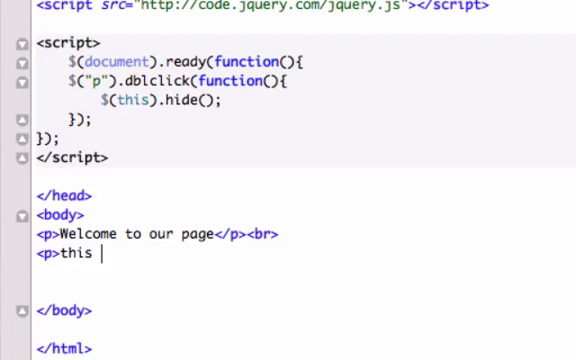
type("should dissapear!</p>")
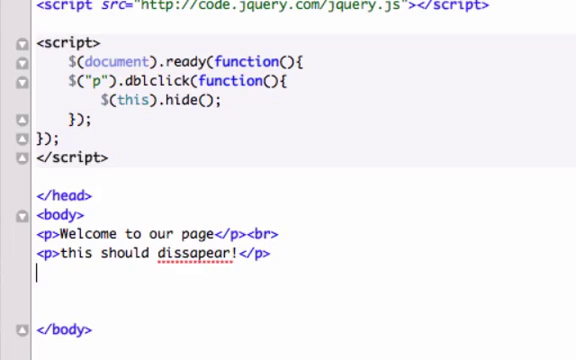
type("<p>")
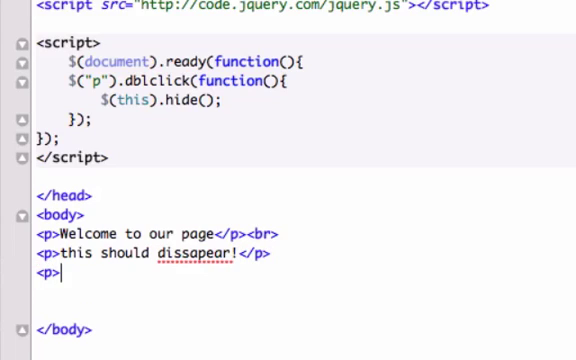
type("this should dis")
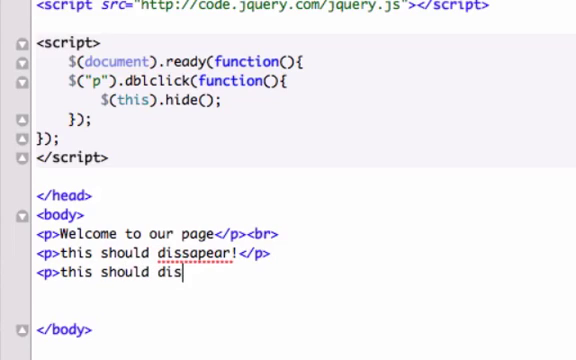
type("appear")
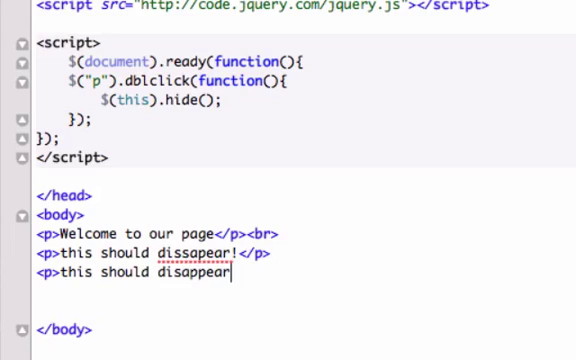
type("too!</p>")
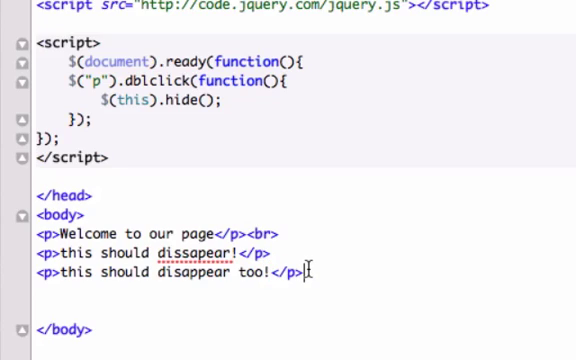
scroll("down", 3)
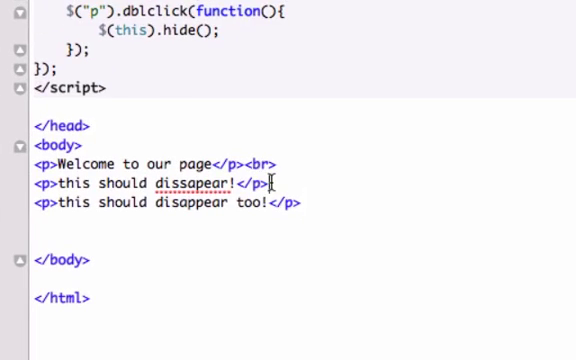
type("<br>")
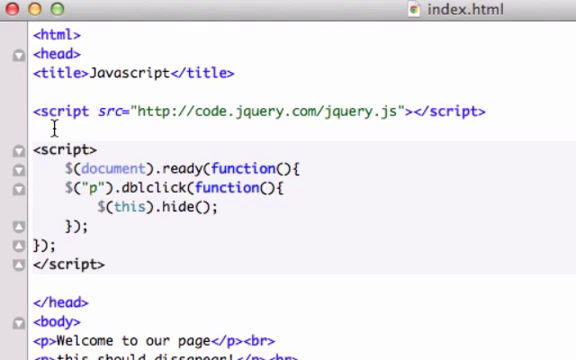
scroll("down", 3)
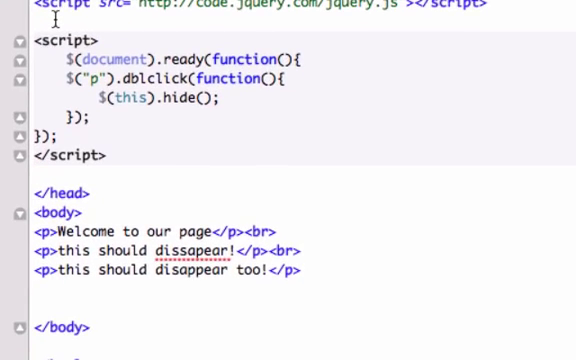